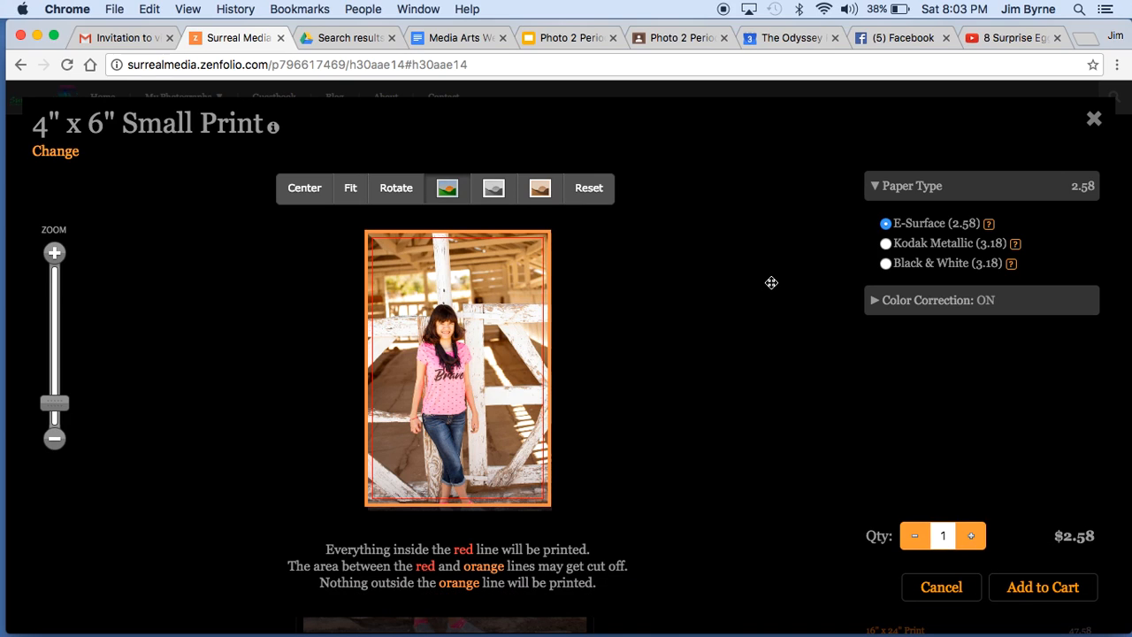
mouse_move(199, 12)
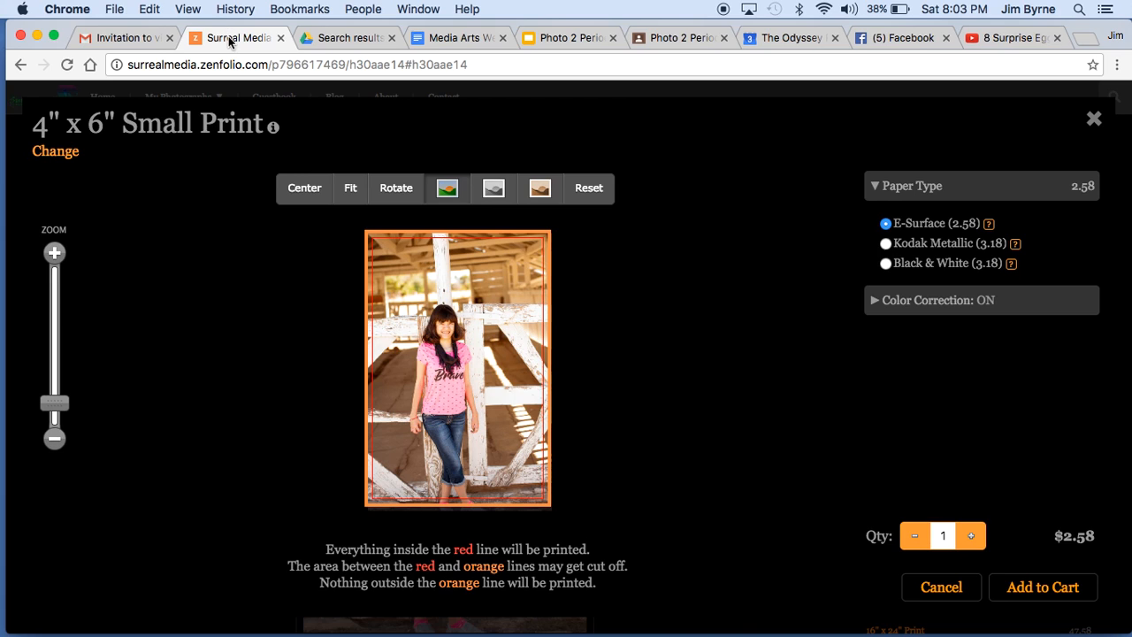
Show the Surreal Media invitation email down to the Speed Family Edited gallery link.
left_click(123, 38)
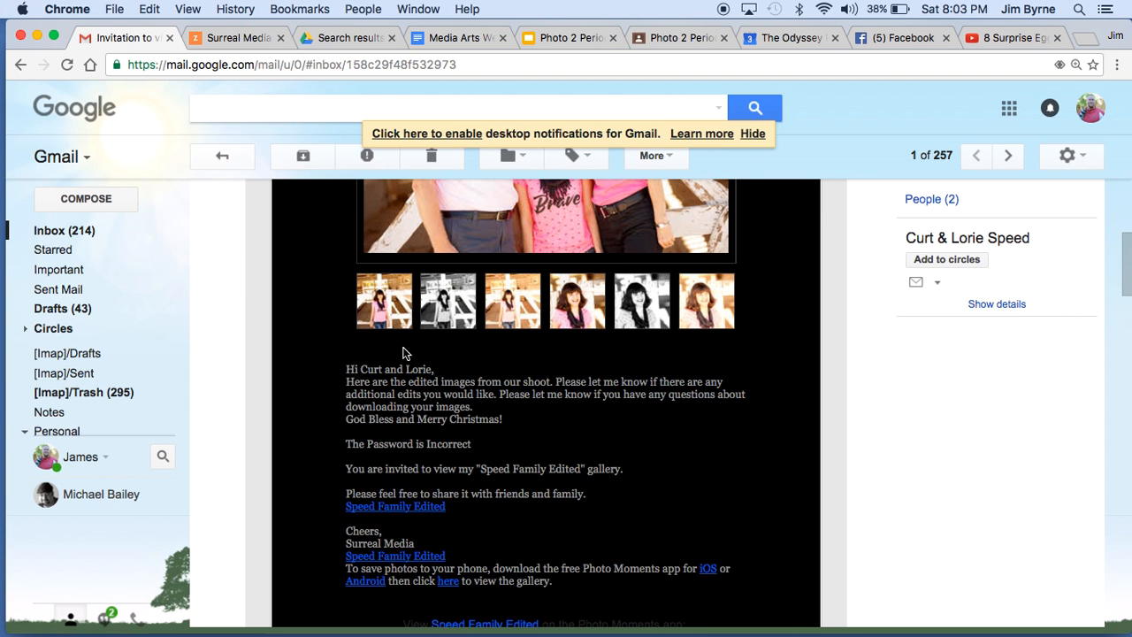
mouse_move(623, 416)
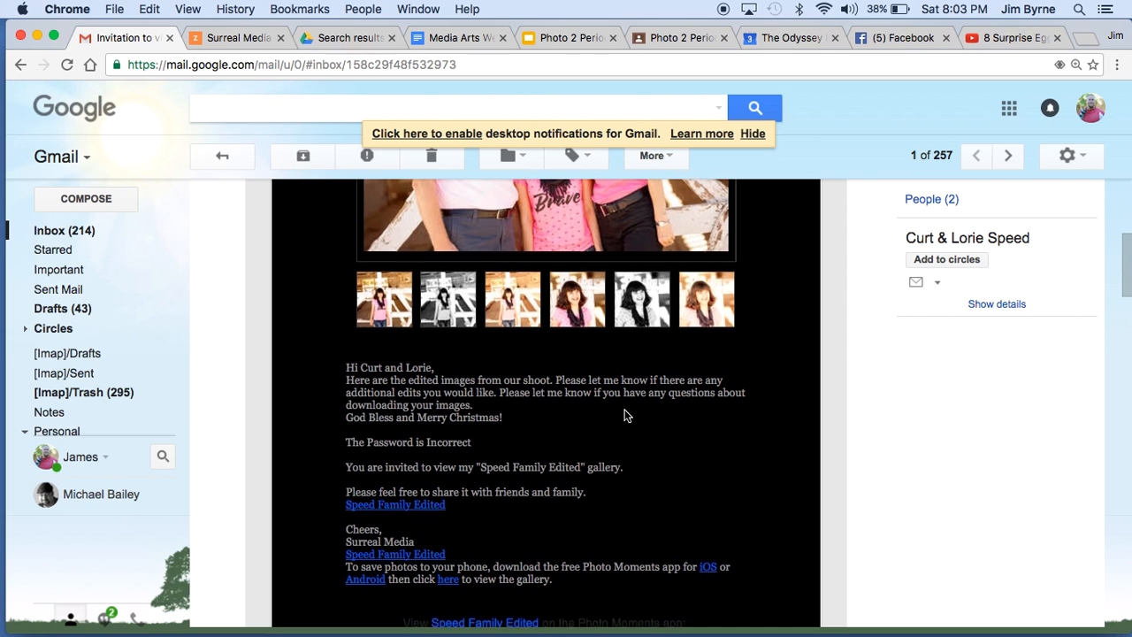
scroll("down", 3)
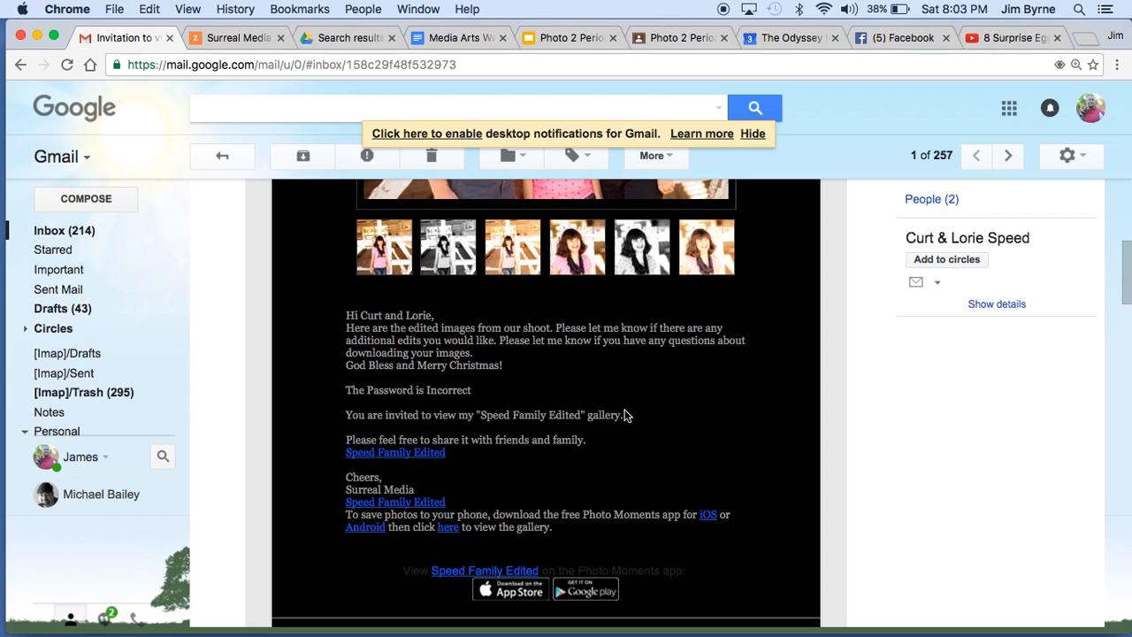
mouse_move(722, 522)
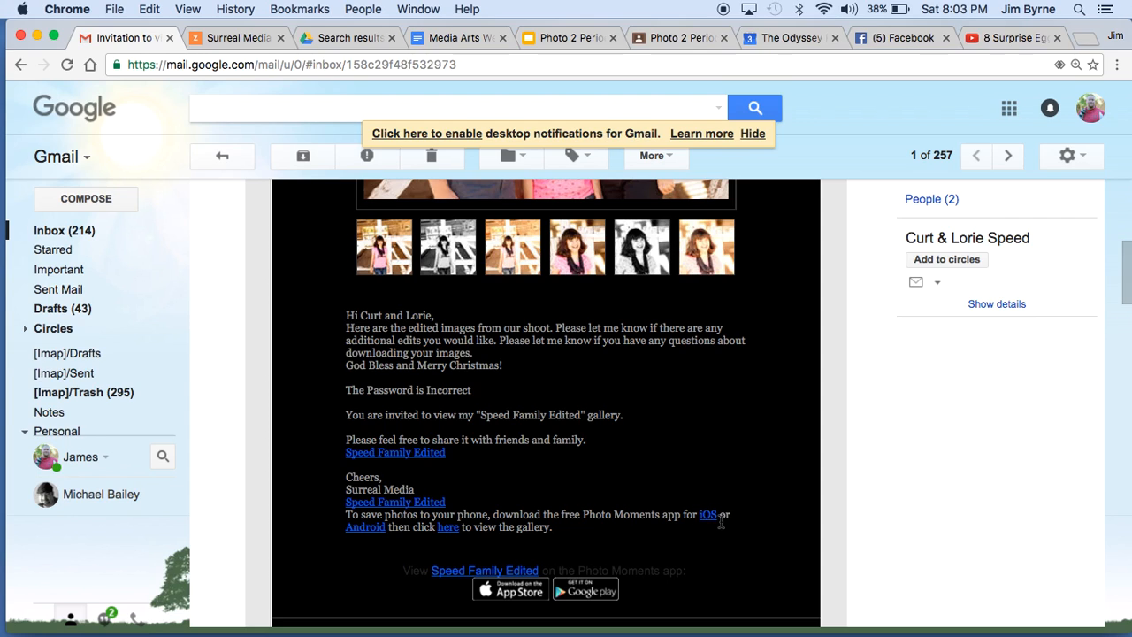
mouse_move(451, 478)
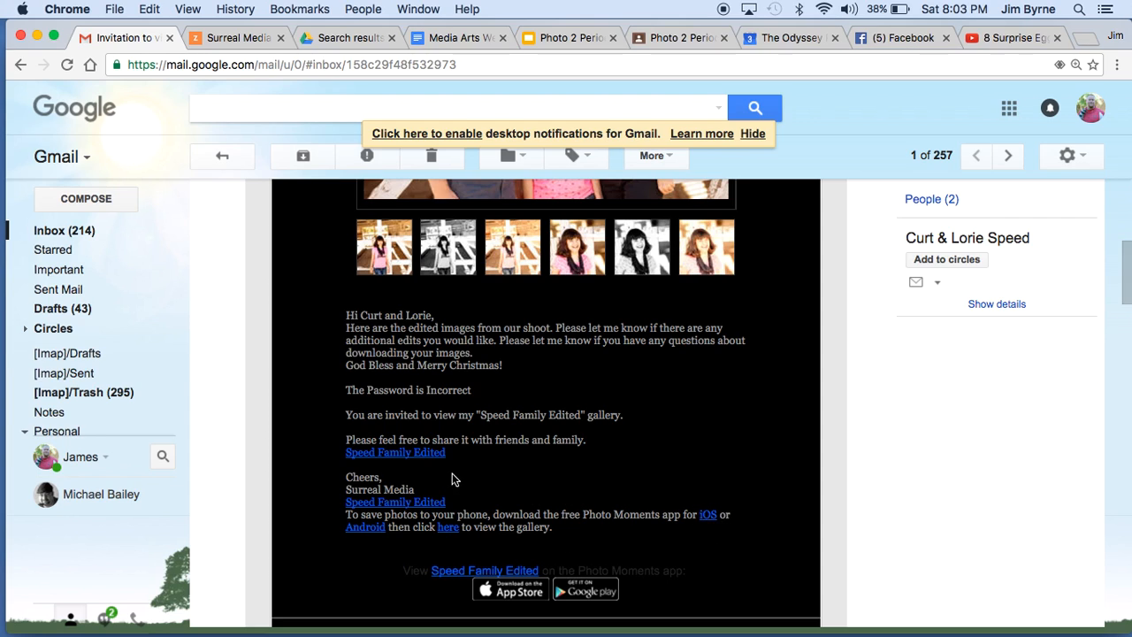
scroll("up", 3)
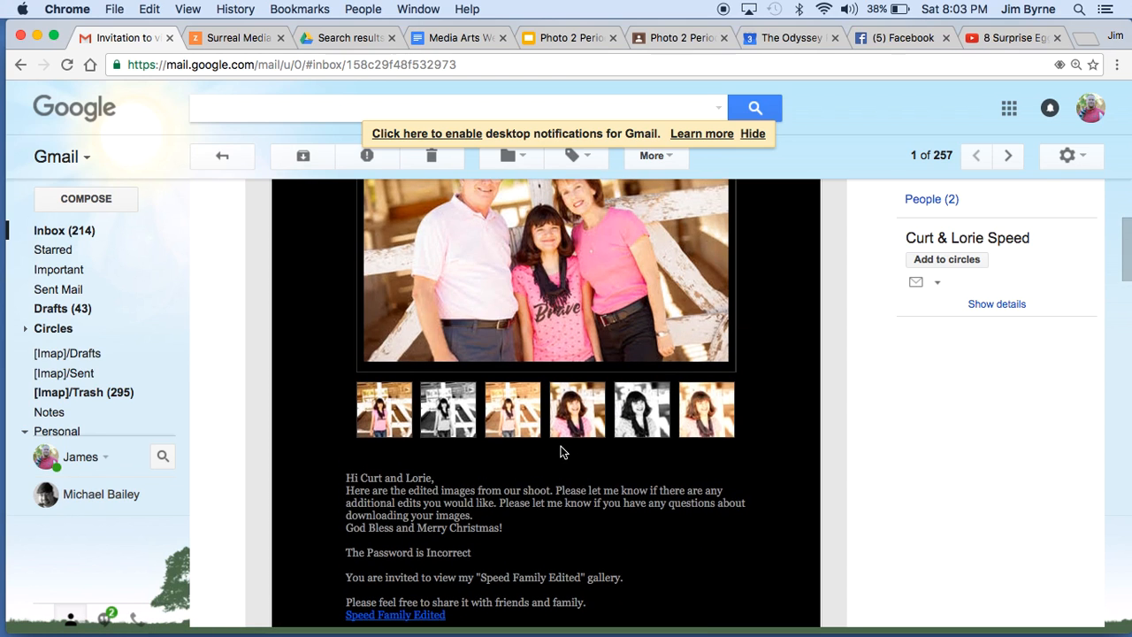
scroll("down", 3)
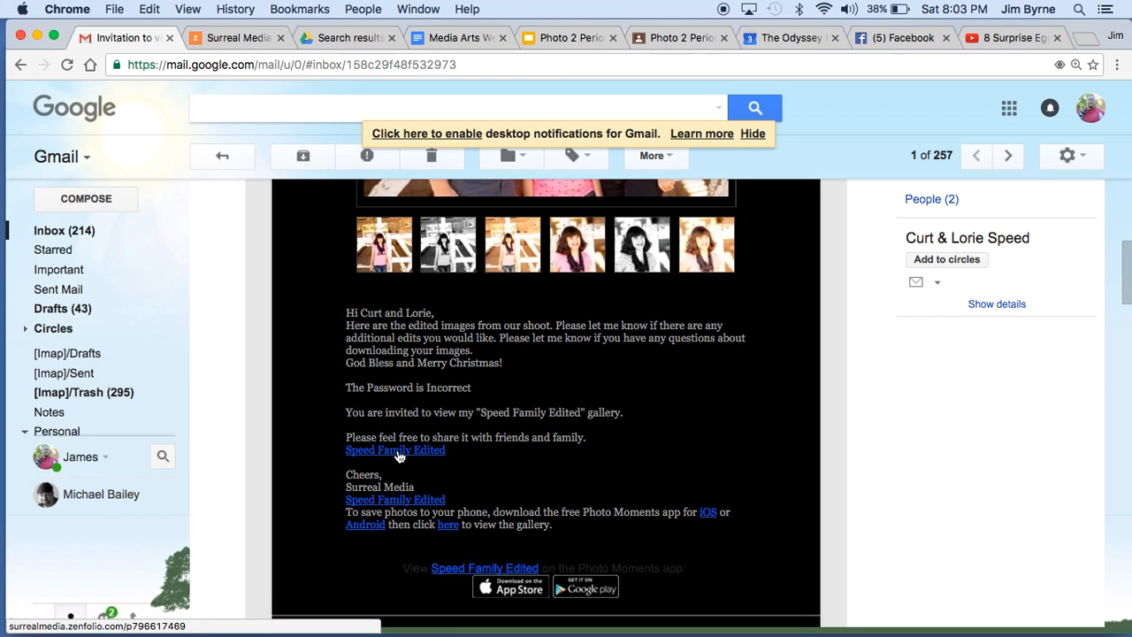
Enlarge the first girl photo in the Speed Family Edited gallery and show its Buy options.
left_click(397, 450)
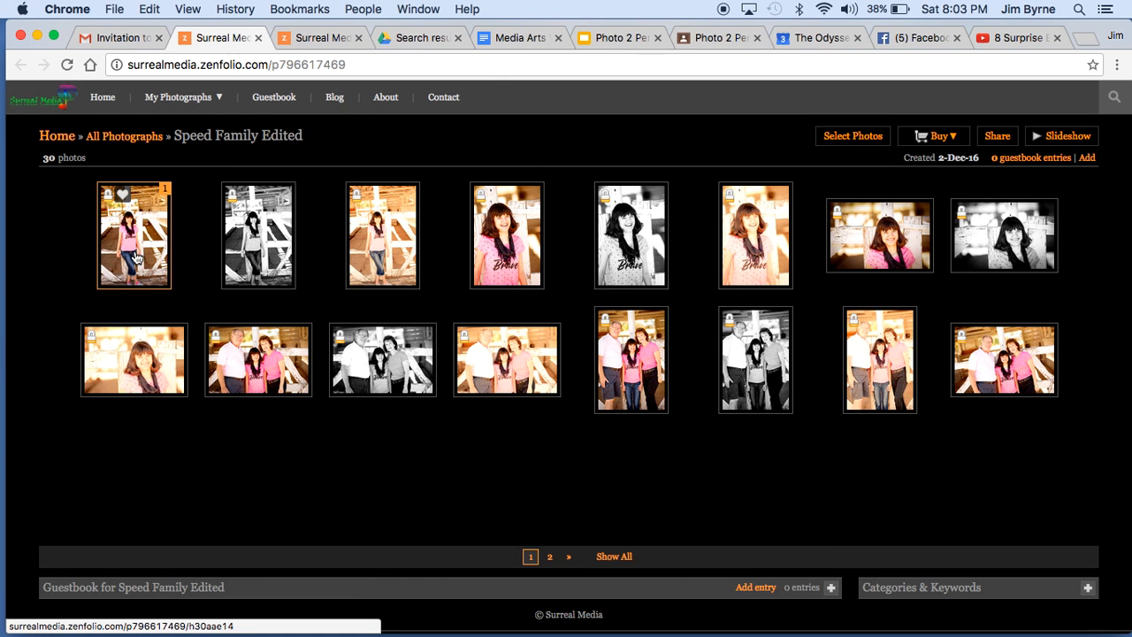
left_click(134, 235)
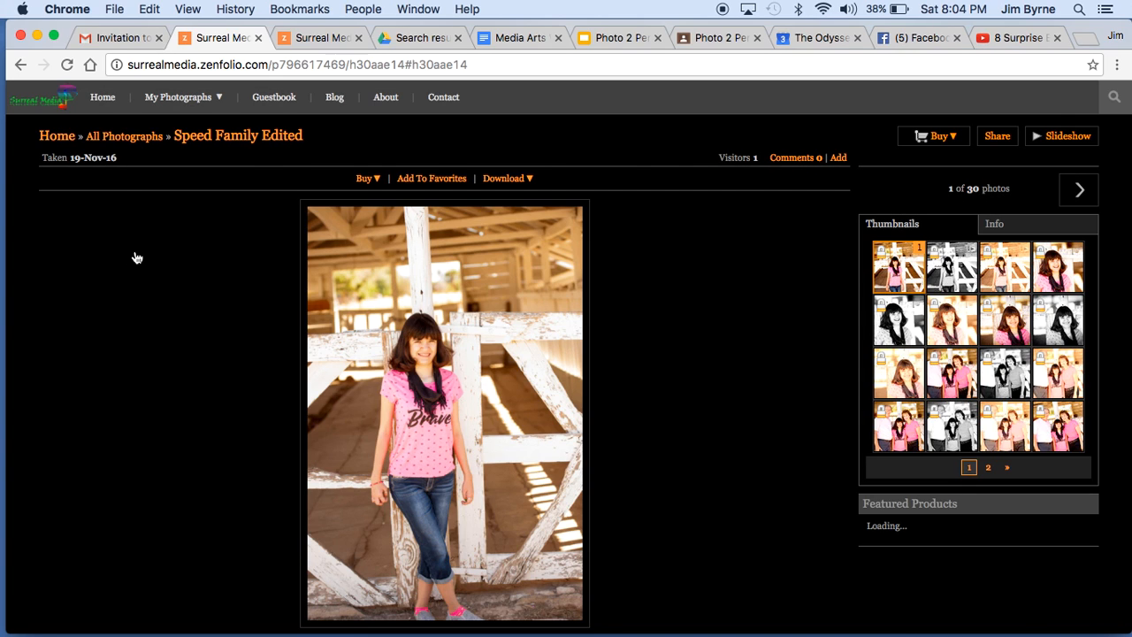
left_click(365, 177)
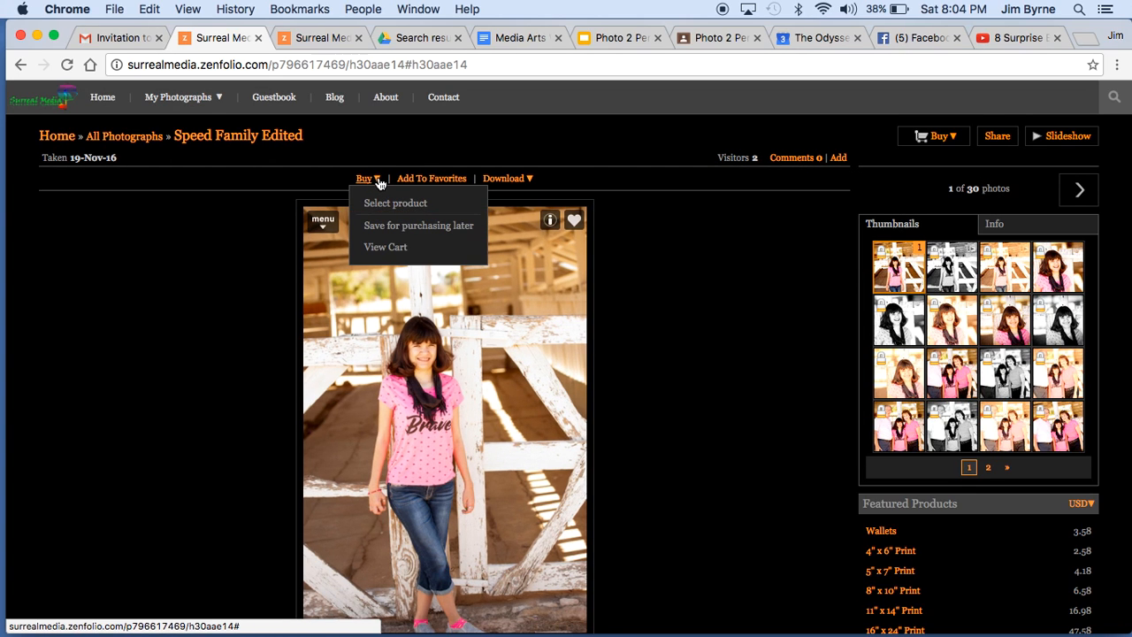
mouse_move(414, 207)
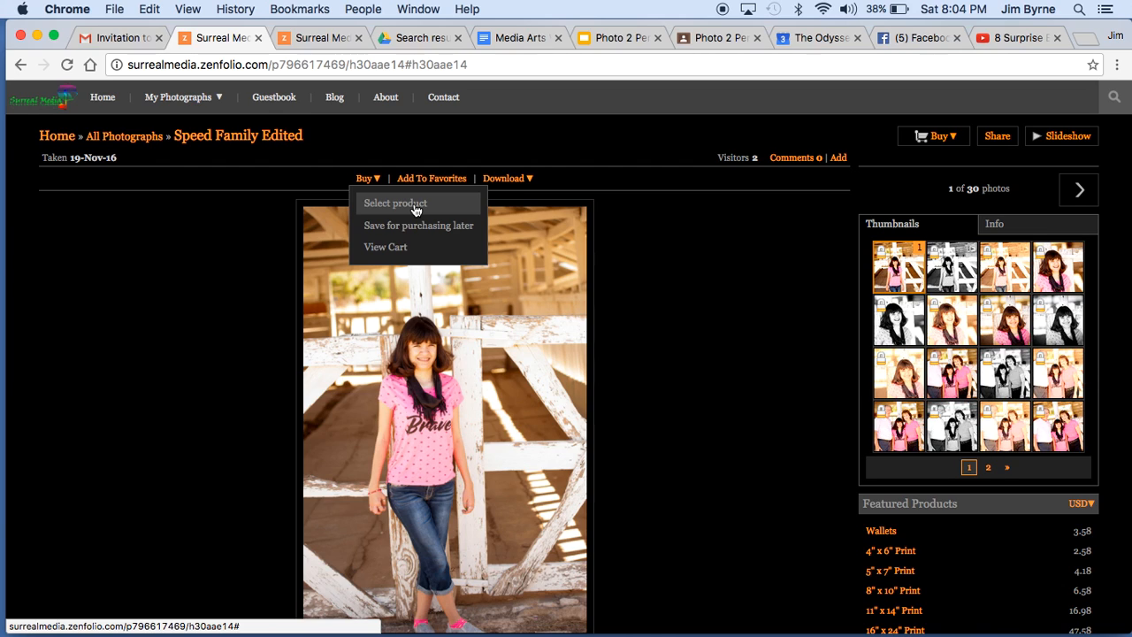
Add a 5" x 7" Small Print from the All Prints list to start its print setup.
left_click(397, 202)
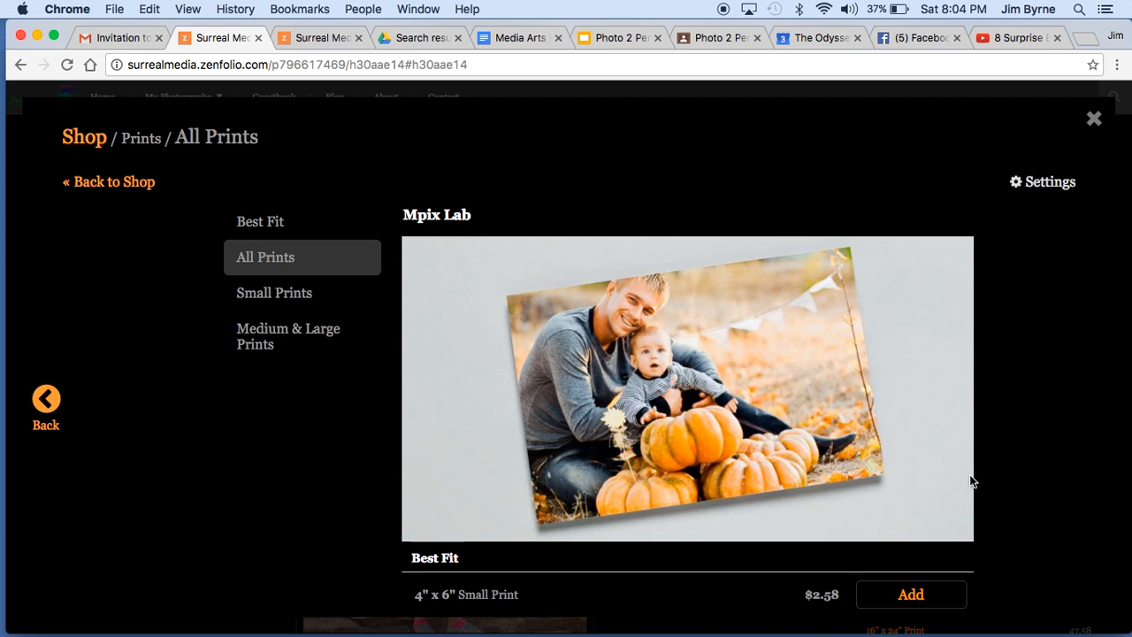
scroll("down", 3)
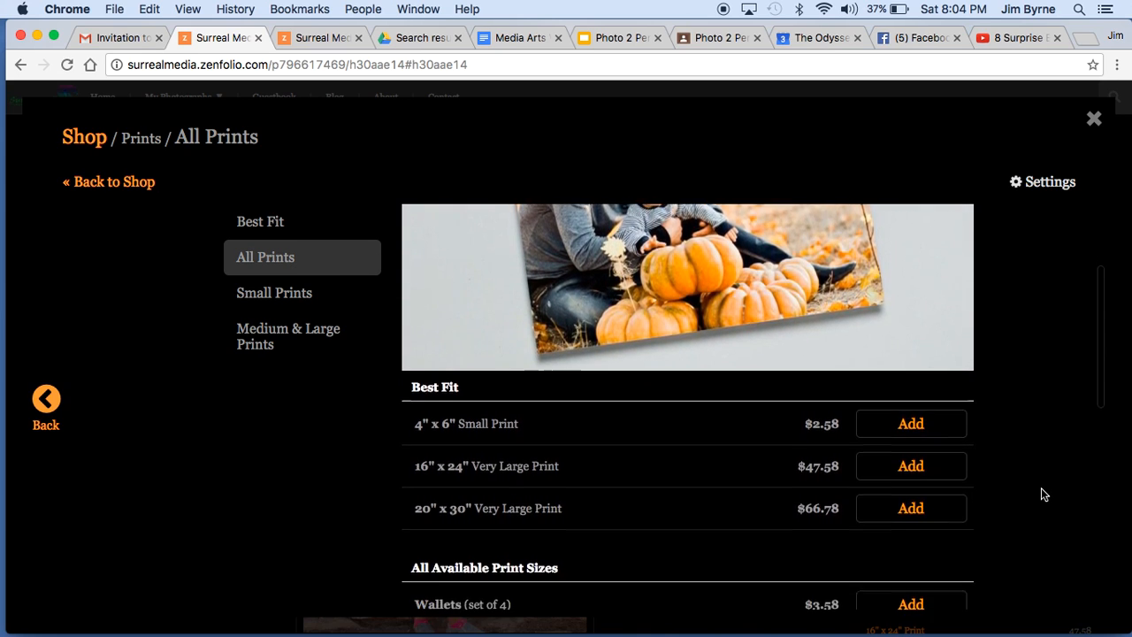
scroll("down", 3)
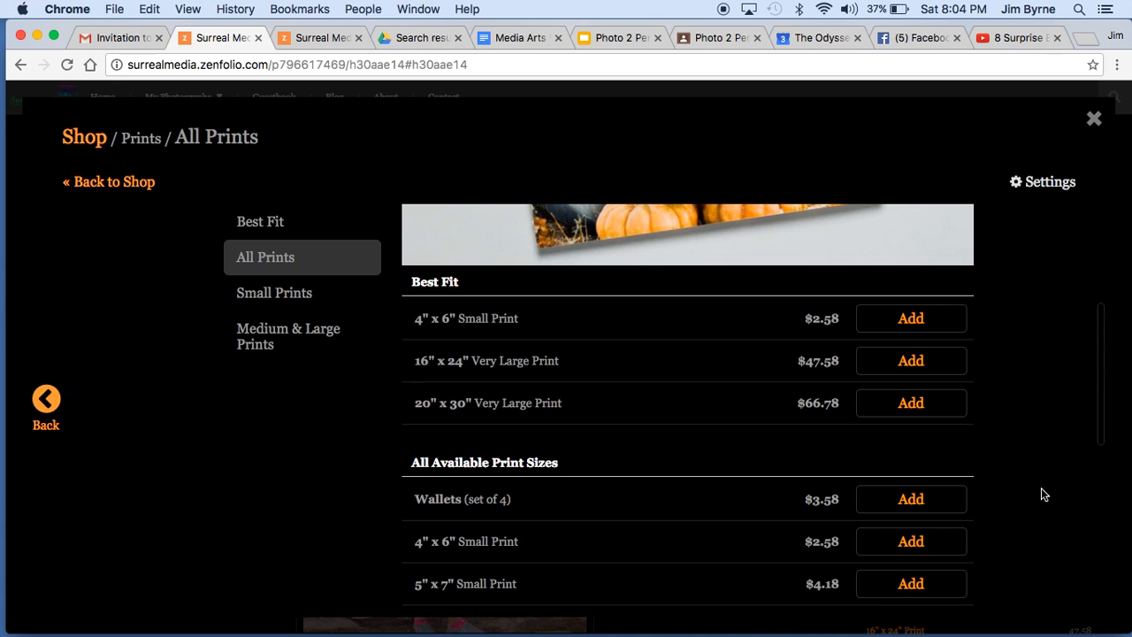
scroll("down", 3)
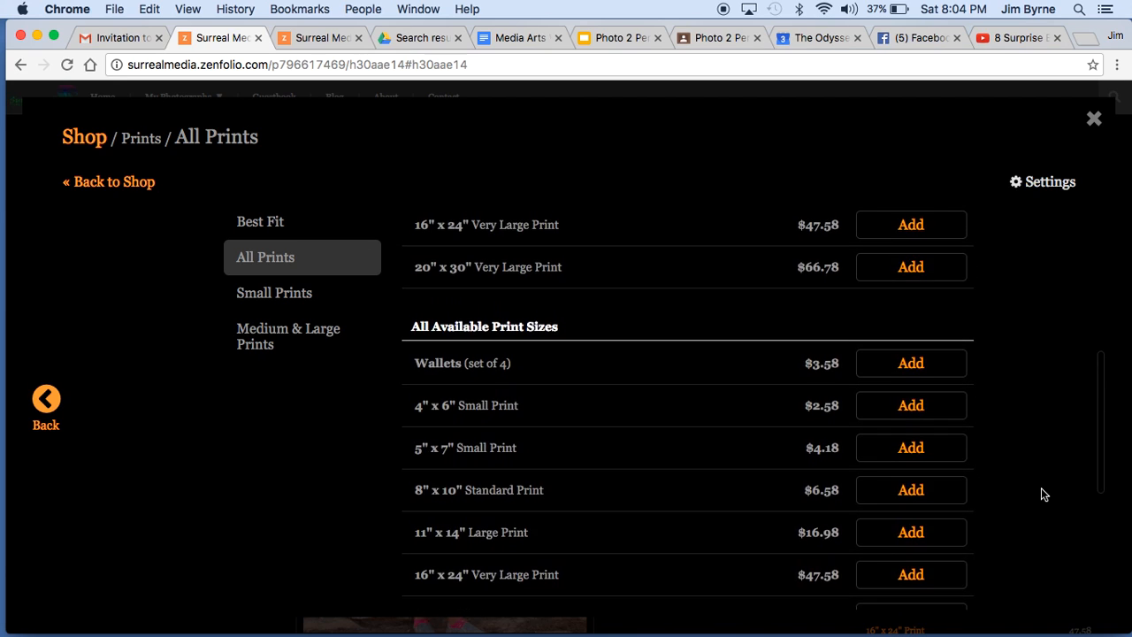
scroll("up", 3)
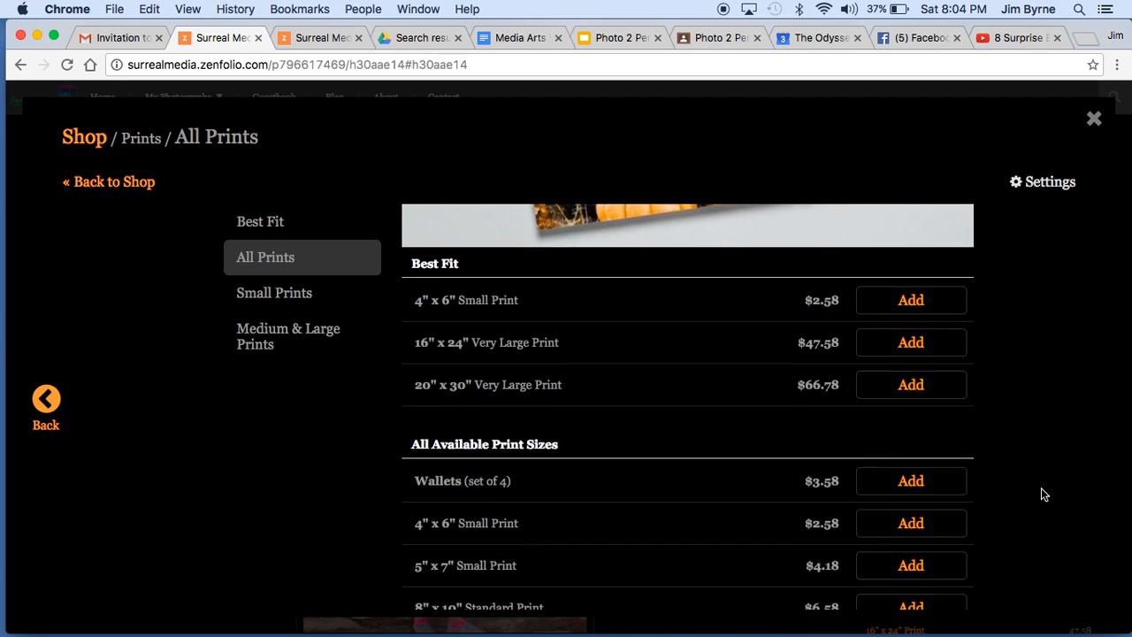
scroll("down", 3)
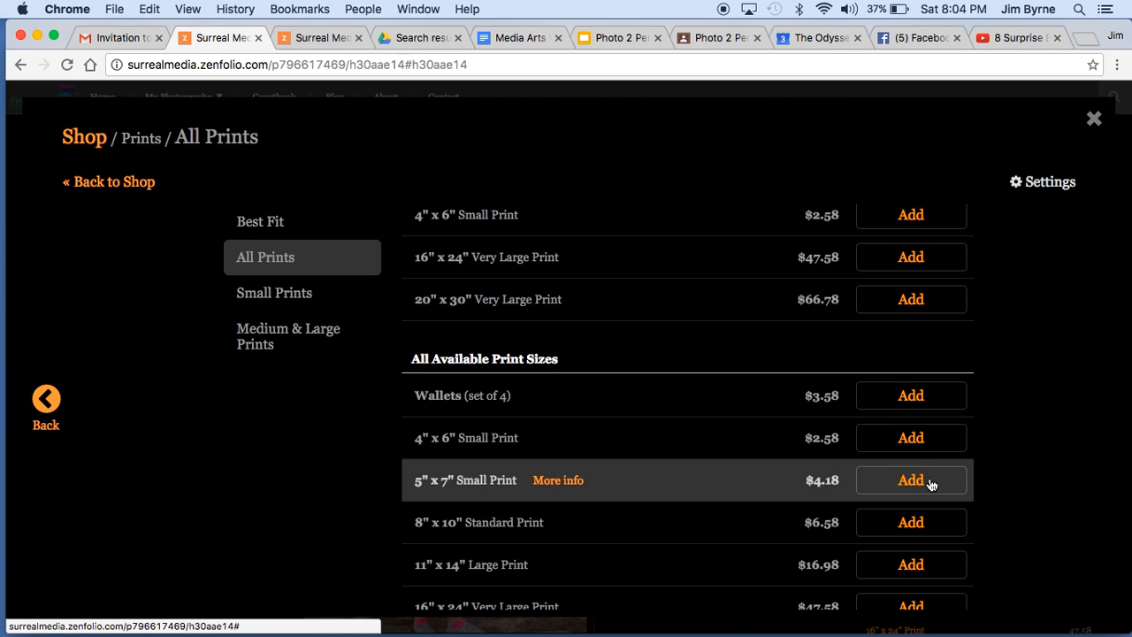
left_click(910, 479)
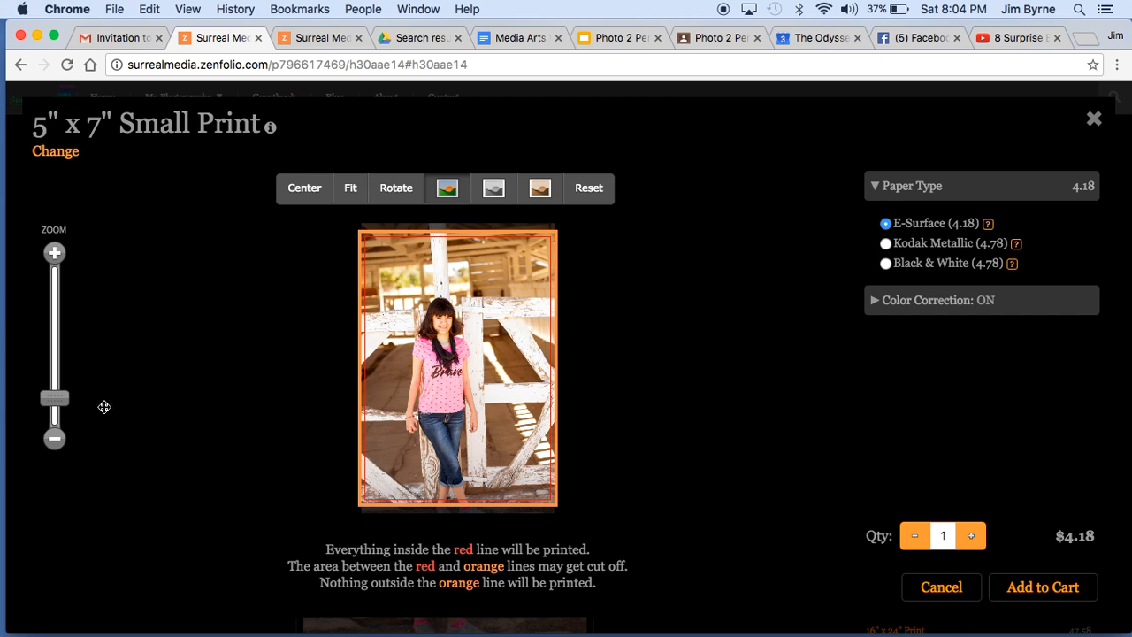
Zoom in on the girl, recentre her in the 5x7 crop, and add the print to the cart.
left_click_drag(54, 397, 55, 375)
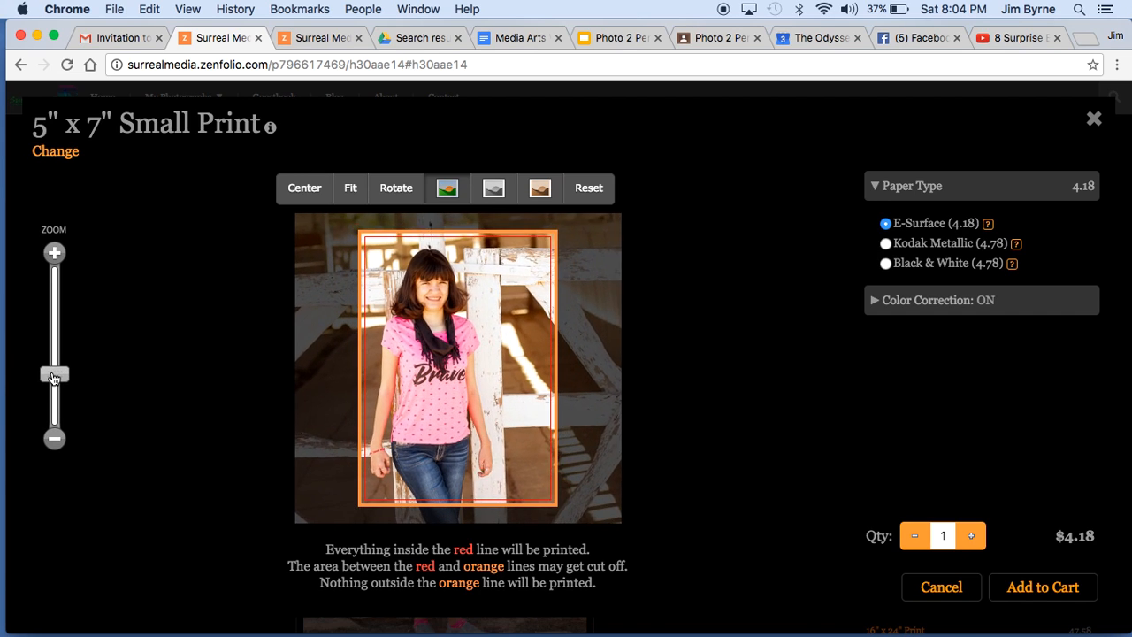
left_click_drag(53, 376, 53, 364)
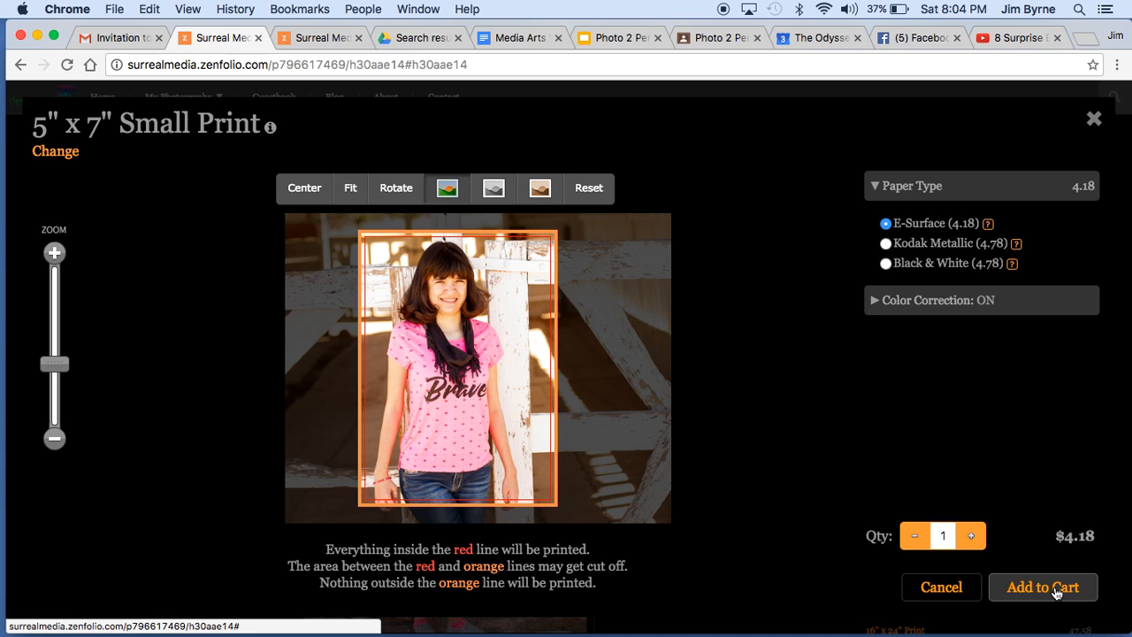
left_click(1044, 587)
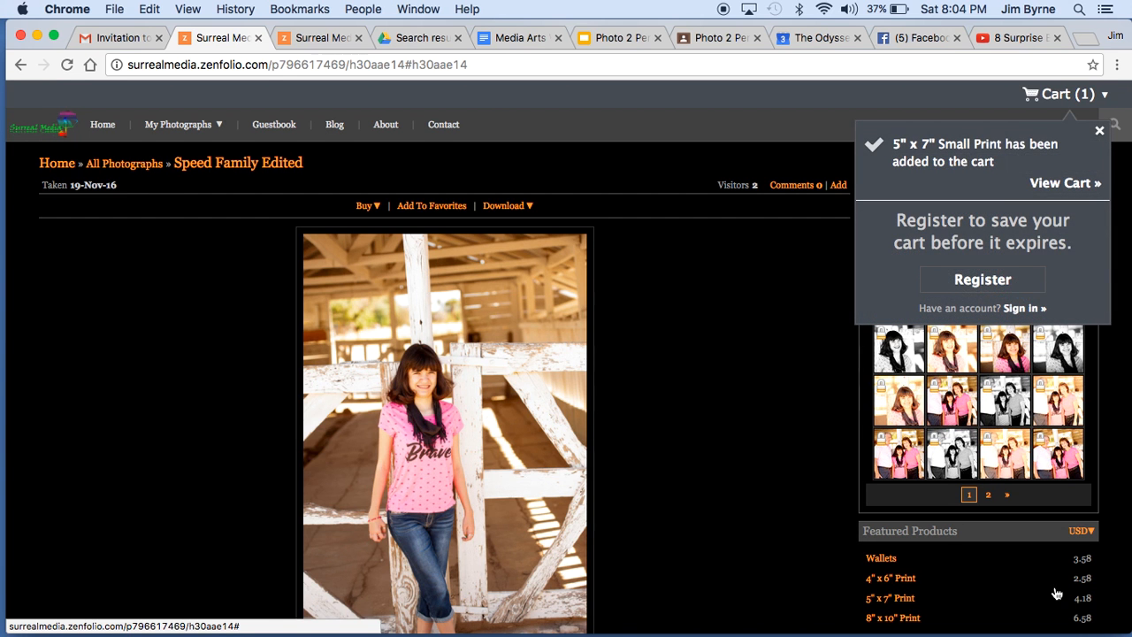
View the full shopping cart page with the $4.18 print ready for checkout.
left_click(1061, 93)
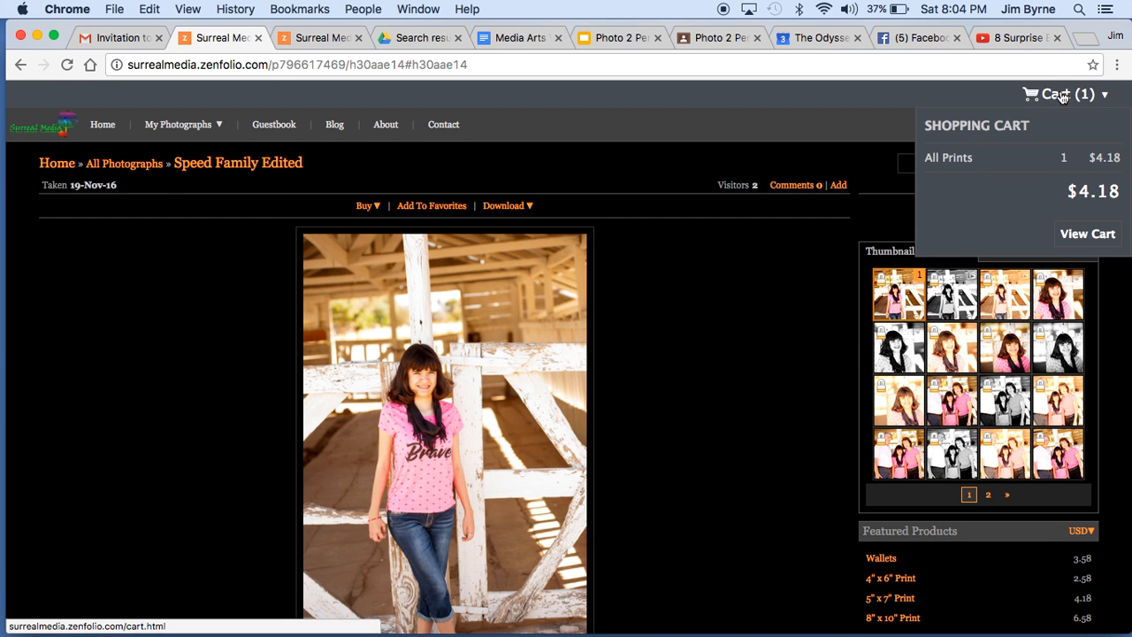
left_click(1086, 233)
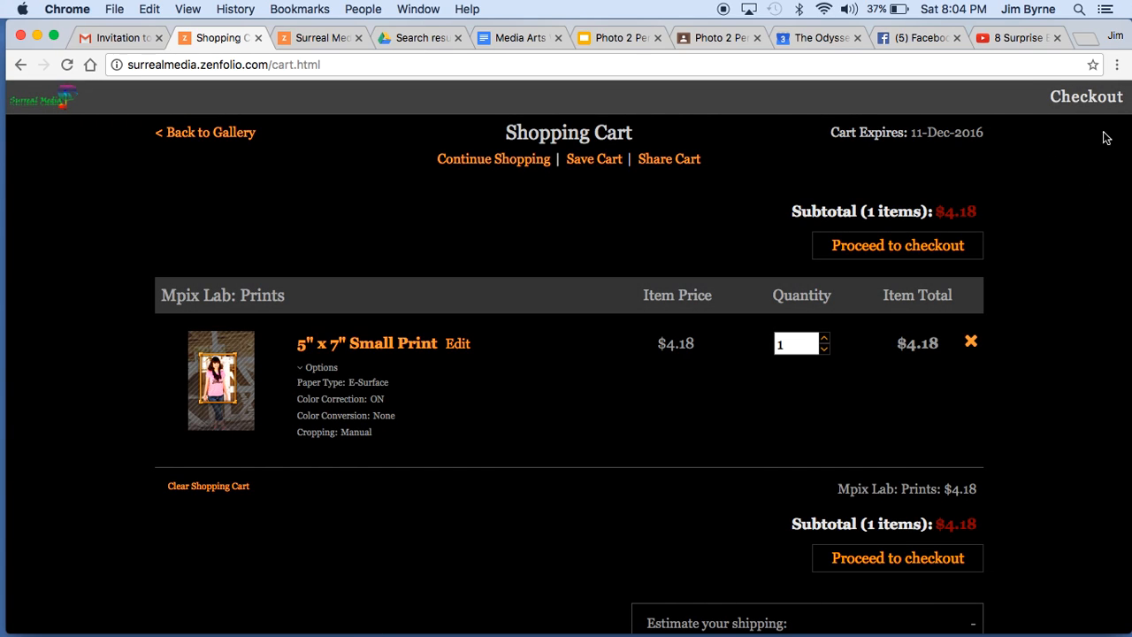
mouse_move(1005, 145)
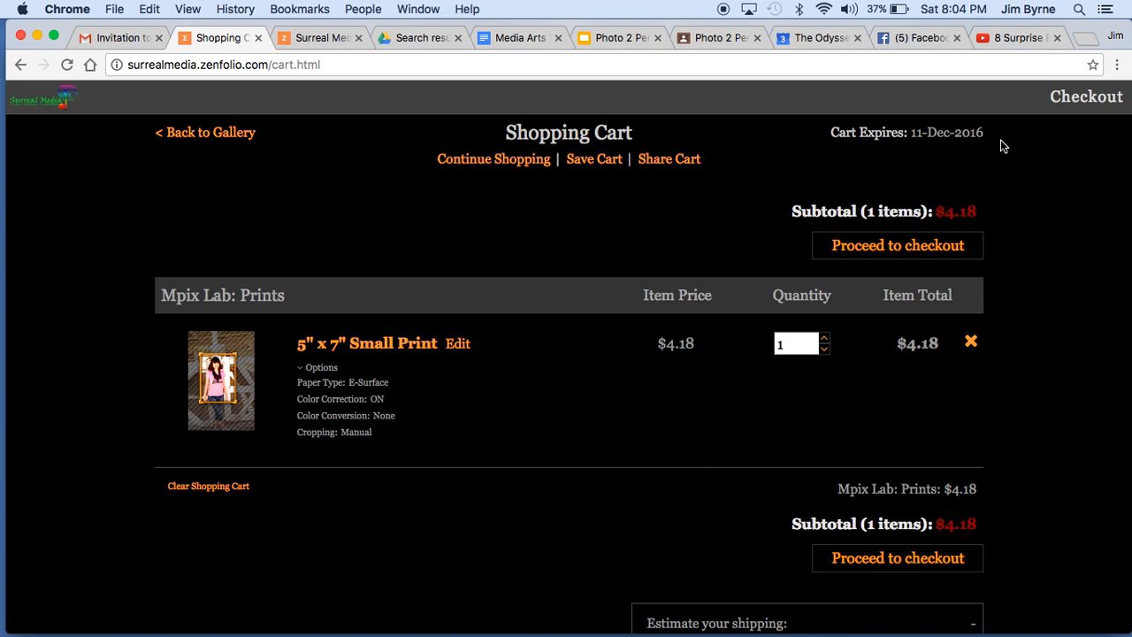
scroll("down", 3)
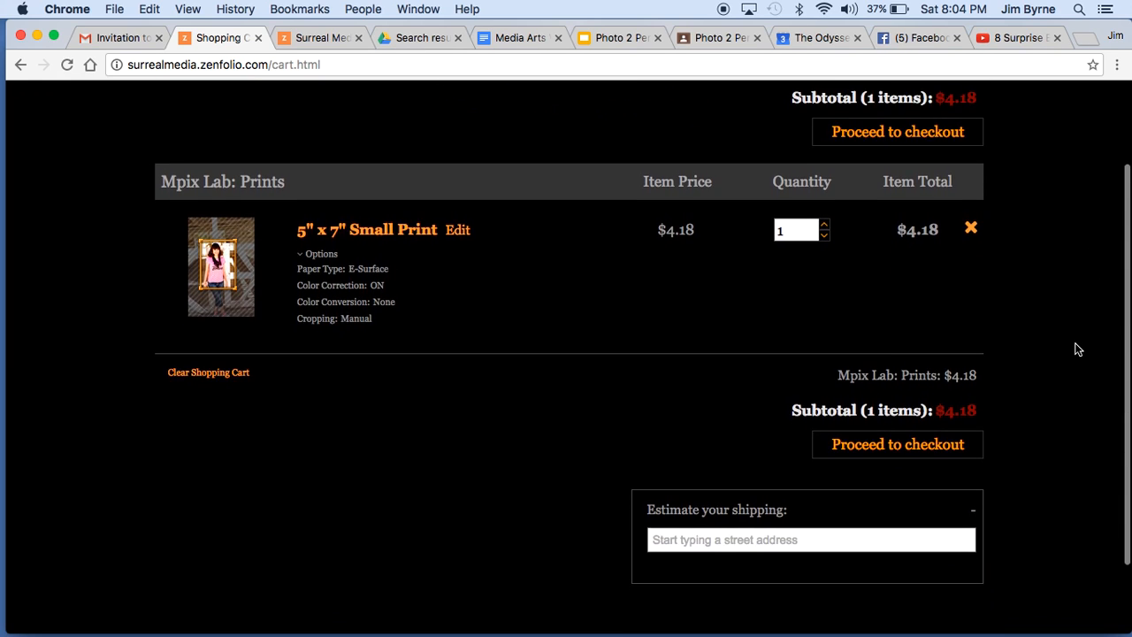
scroll("up", 3)
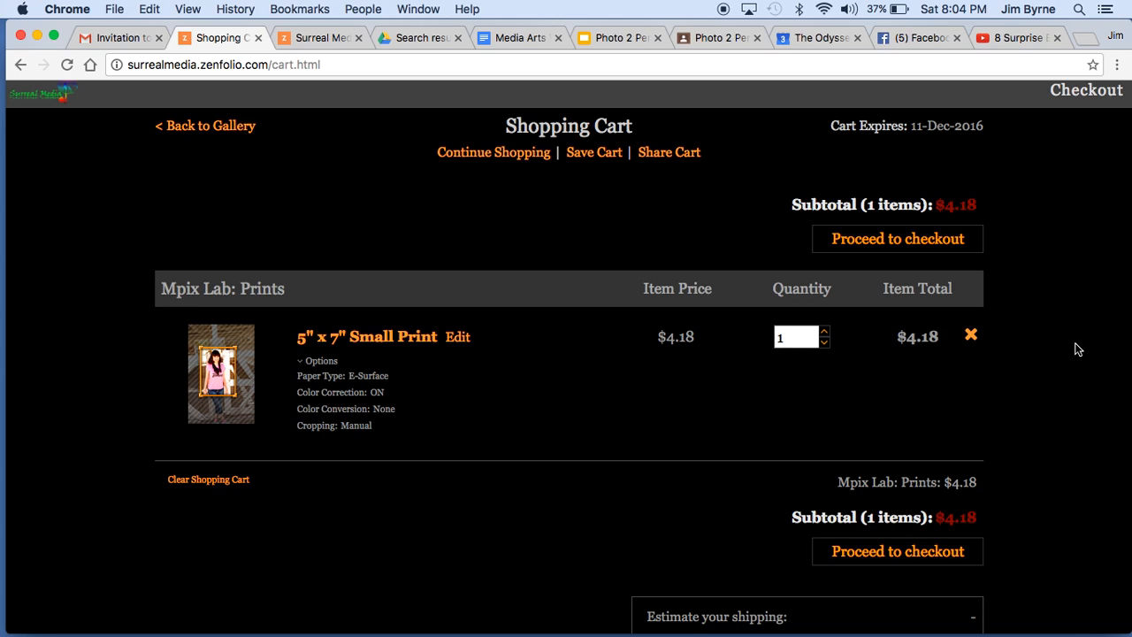
mouse_move(1054, 361)
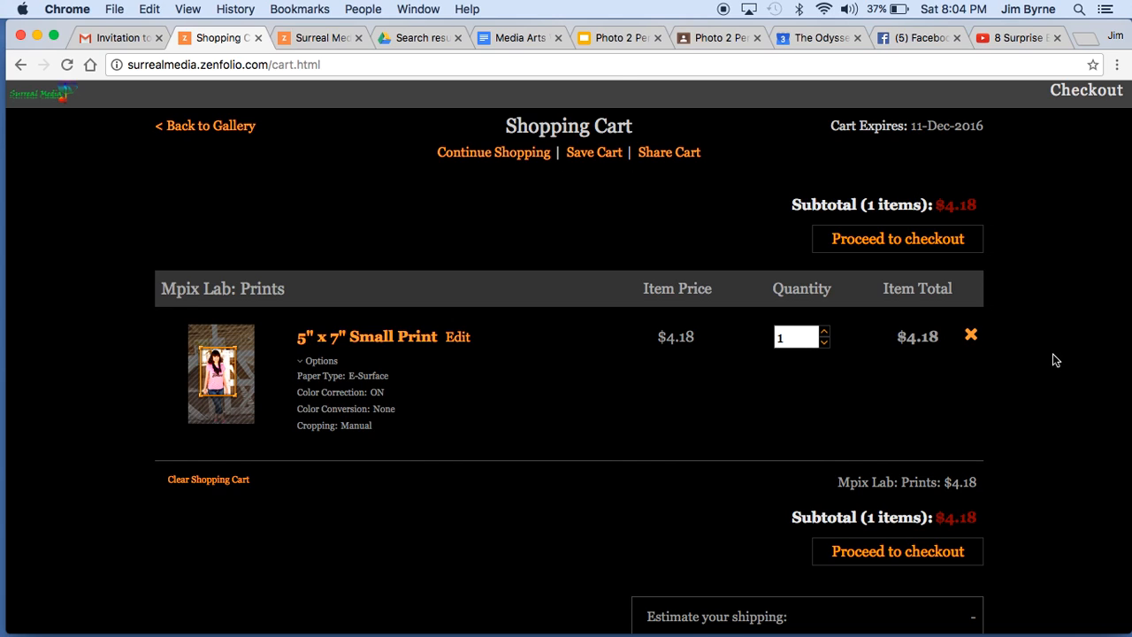